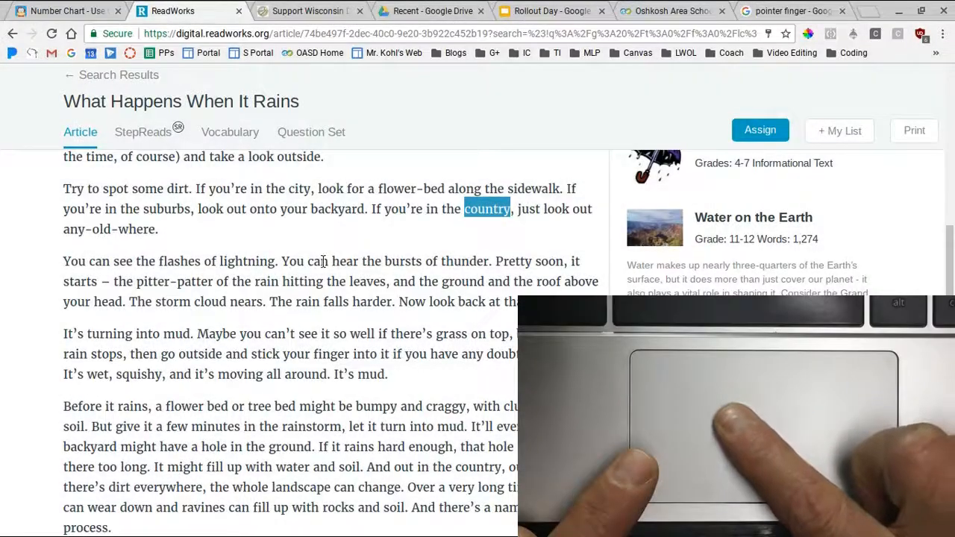
# Highlight a word in the What Happens When It Rains article by dragging across it
pyautogui.moveTo(63, 261); pyautogui.dragTo(518, 302)
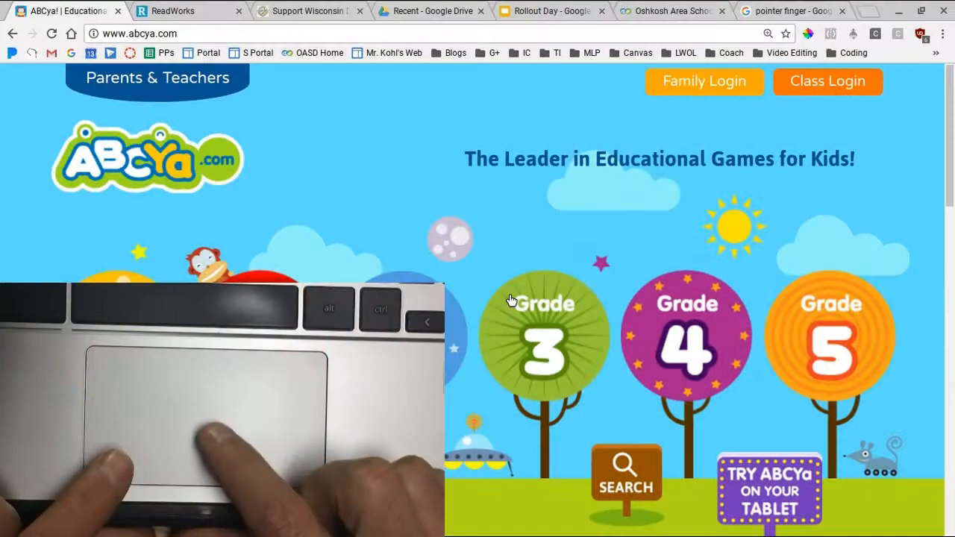
pyautogui.moveTo(514, 178)
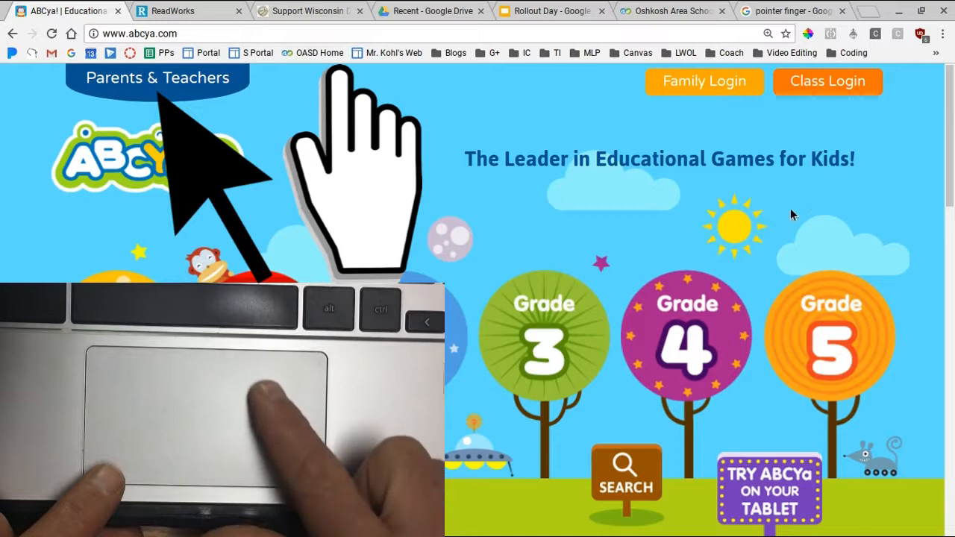
pyautogui.moveTo(827, 80)
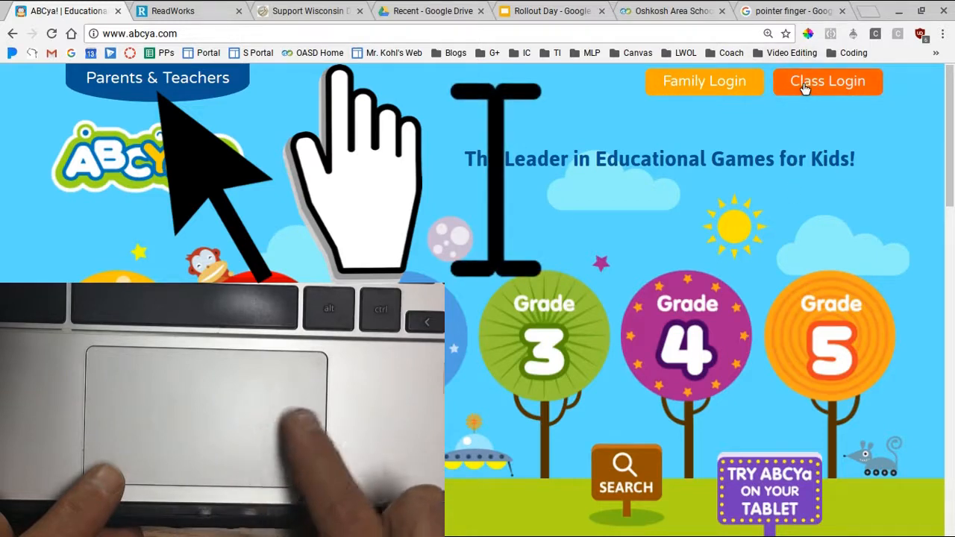
pyautogui.moveTo(519, 111)
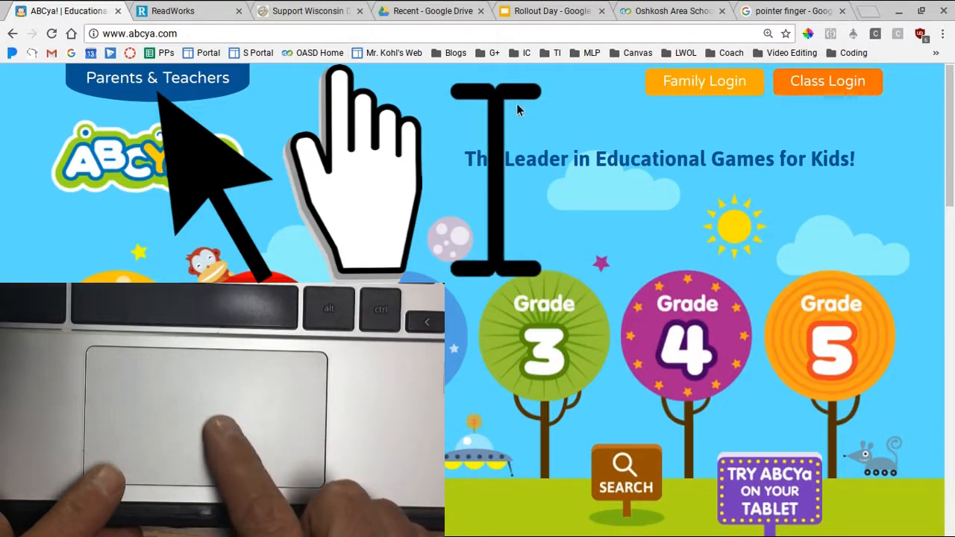
pyautogui.moveTo(746, 416)
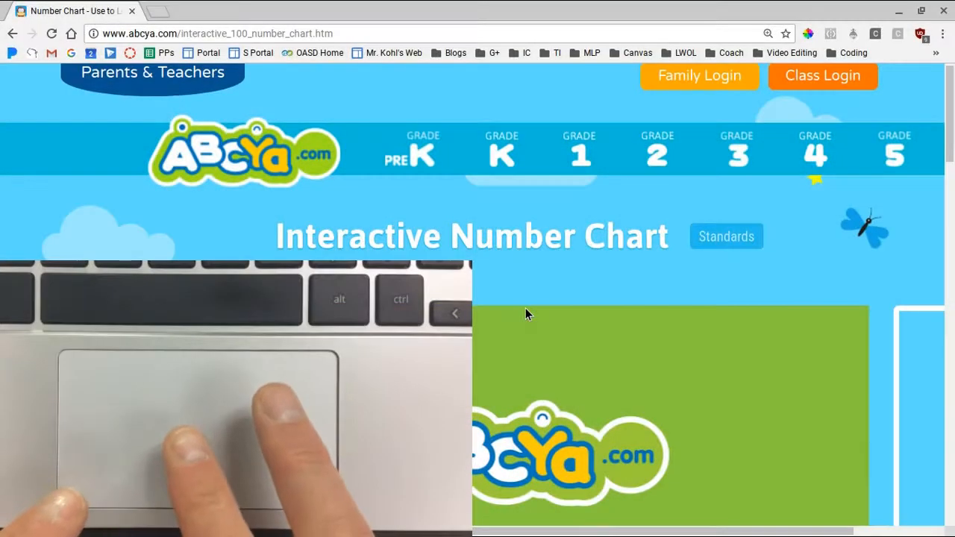
pyautogui.moveTo(719, 268)
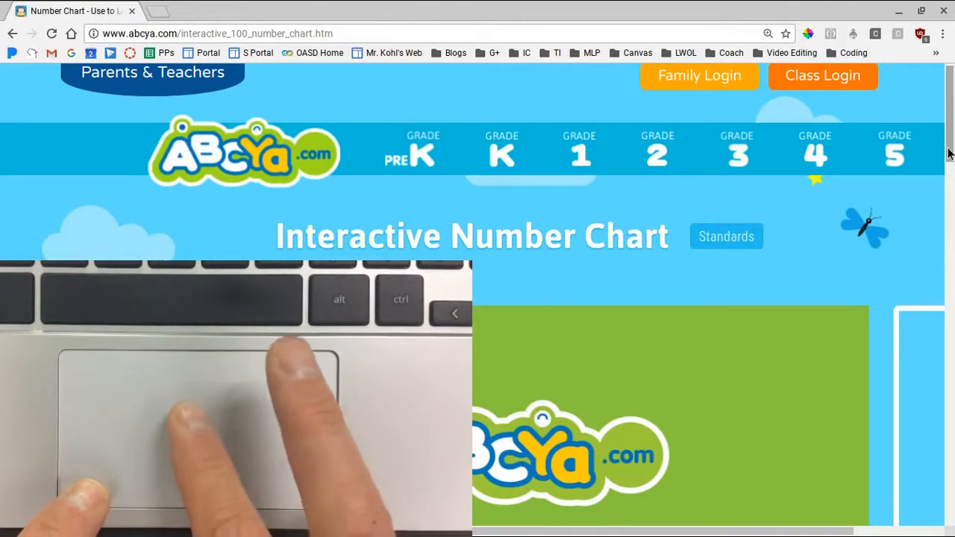
# Scroll the ABCya page down and up, then launch the Interactive Number Chart with Play
pyautogui.scroll(-3)
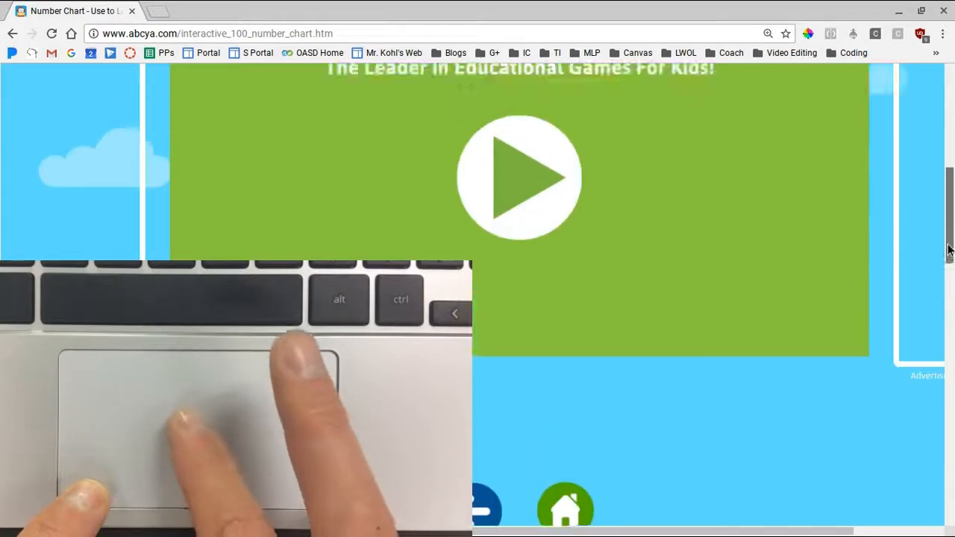
pyautogui.scroll(3)
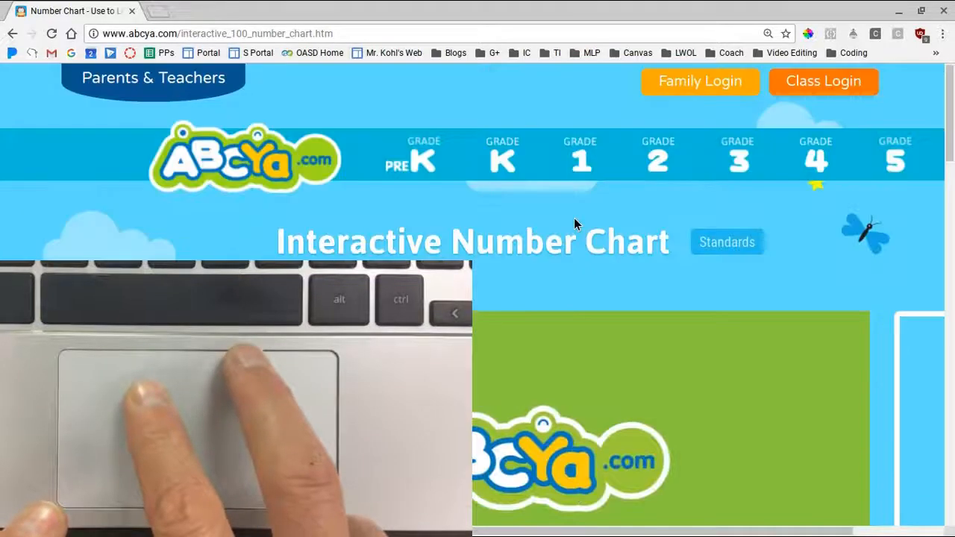
pyautogui.scroll(-3)
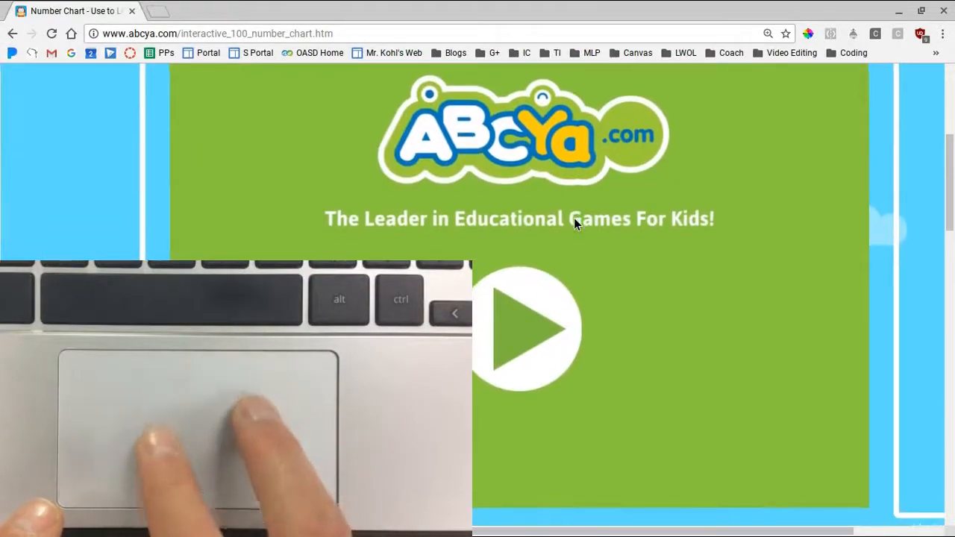
pyautogui.scroll(-3)
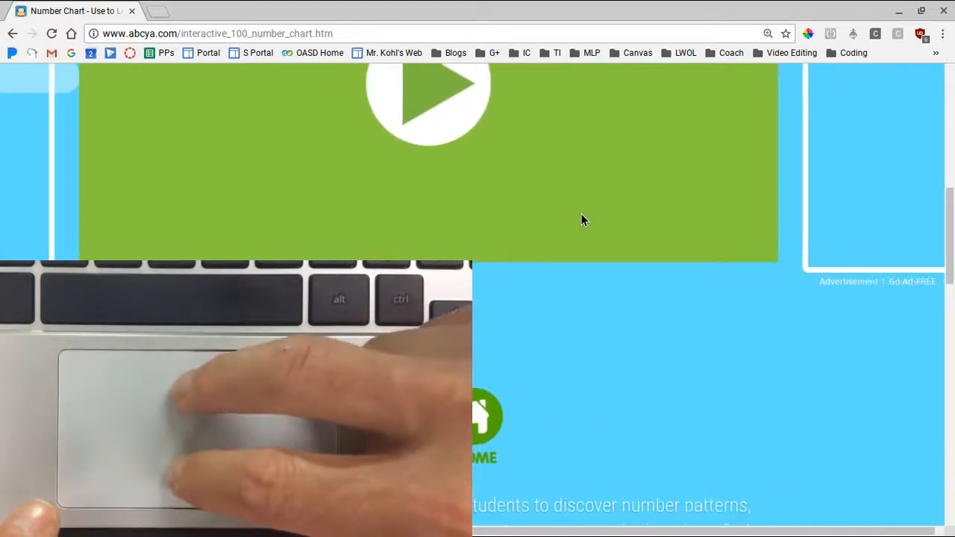
pyautogui.scroll(3)
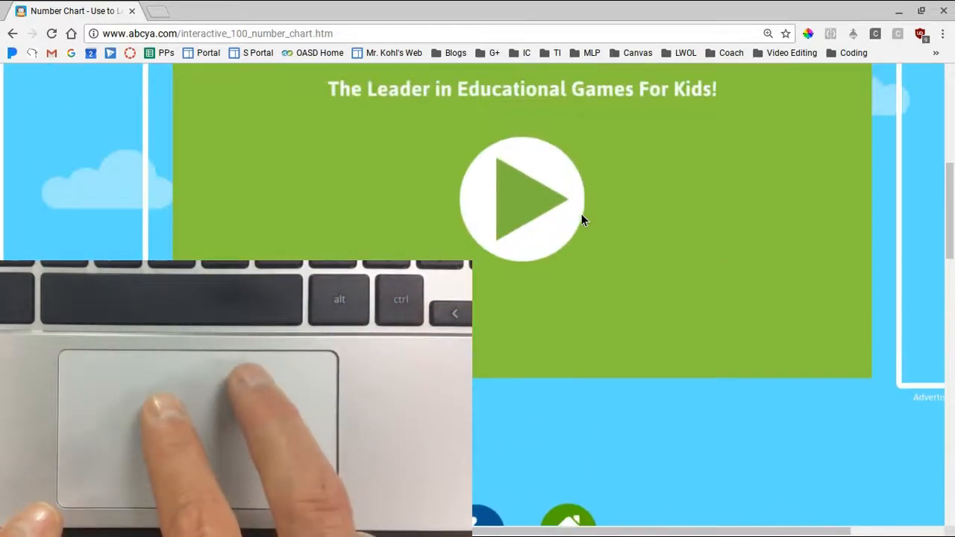
pyautogui.click(523, 197)
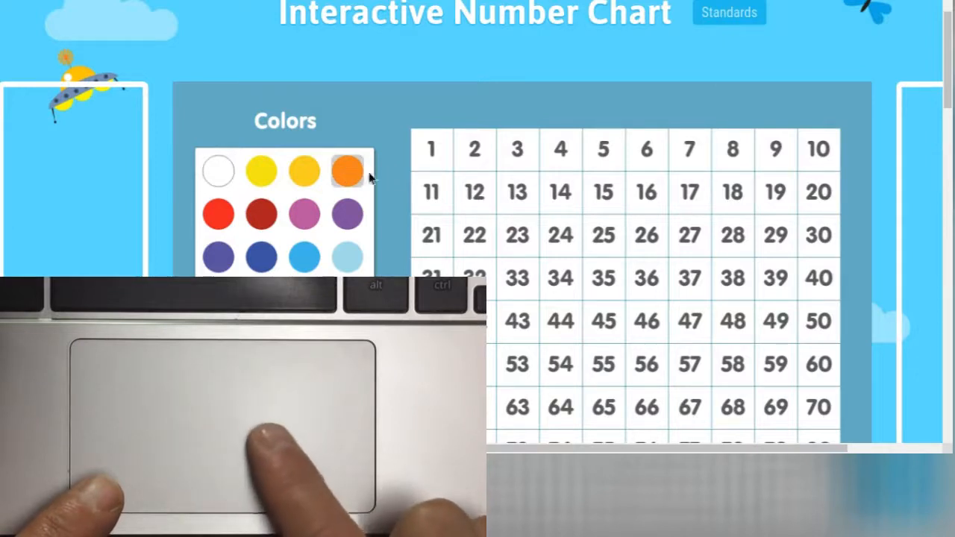
# Colour the numbers 2, 3, 4 and 5 orange on the hundred chart
pyautogui.click(474, 149)
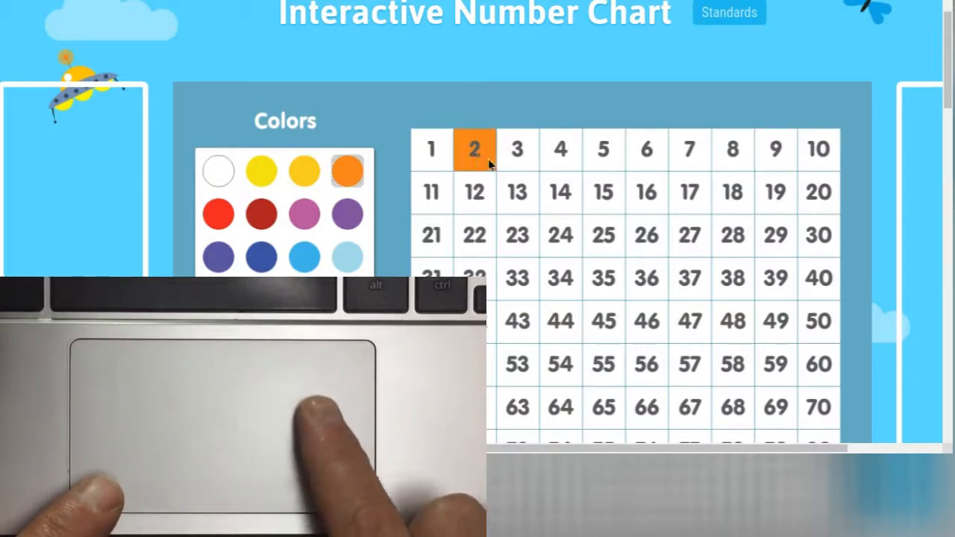
pyautogui.click(516, 149)
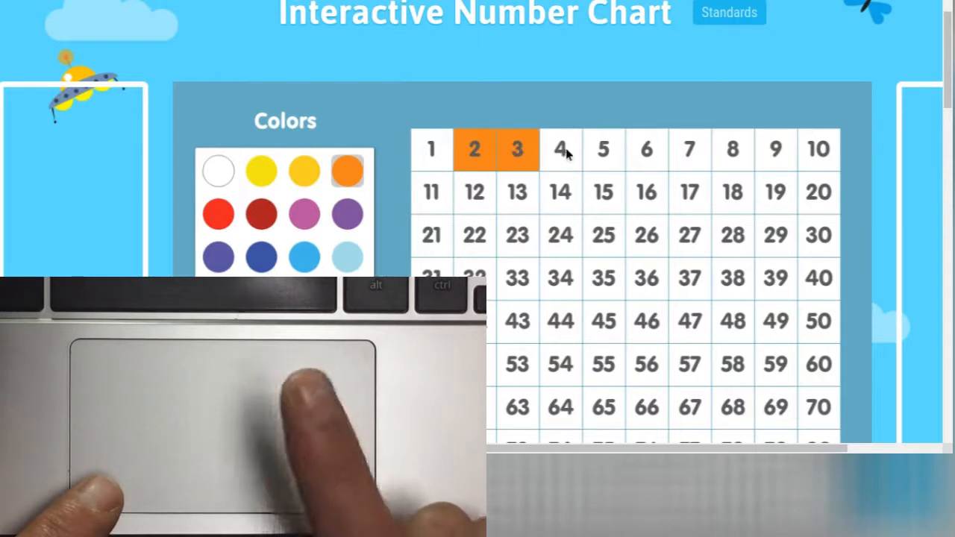
pyautogui.click(559, 149)
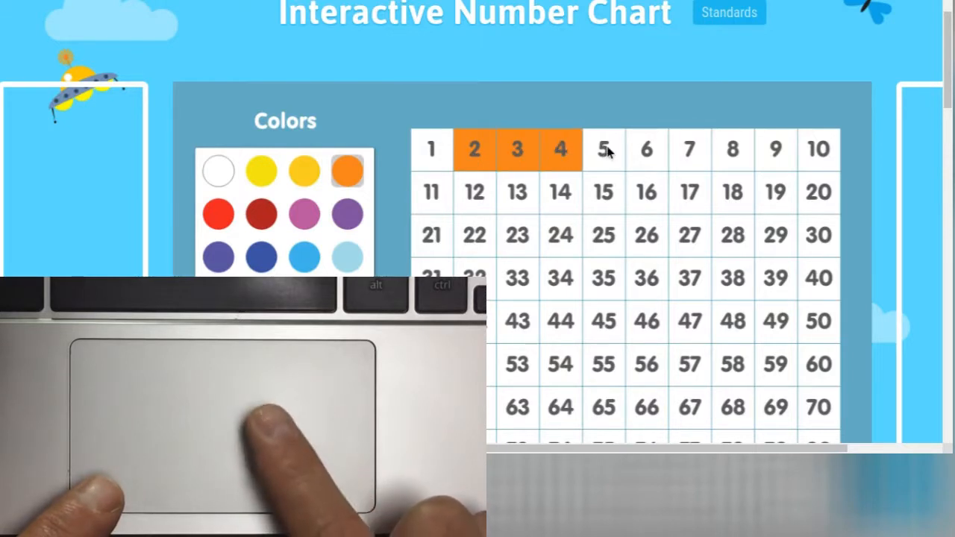
pyautogui.click(603, 150)
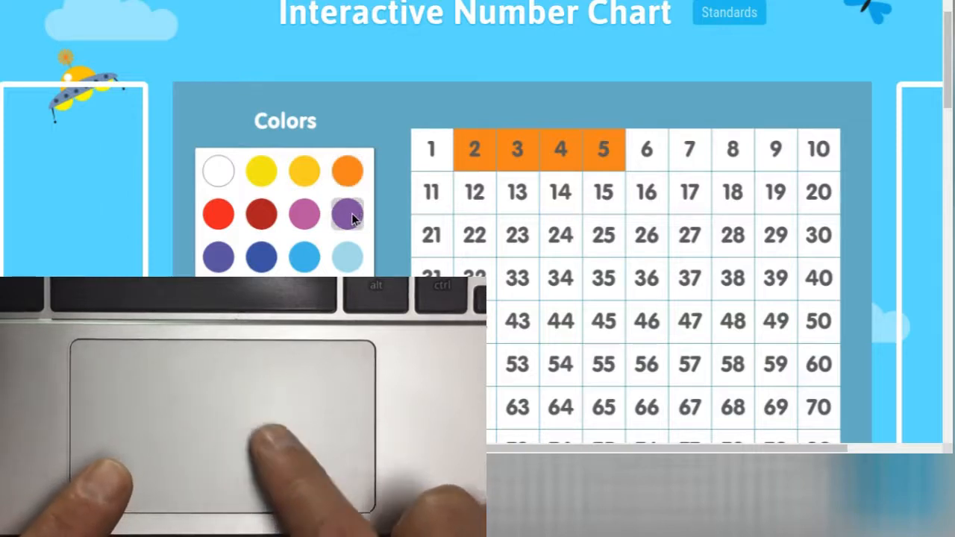
pyautogui.moveTo(604, 194)
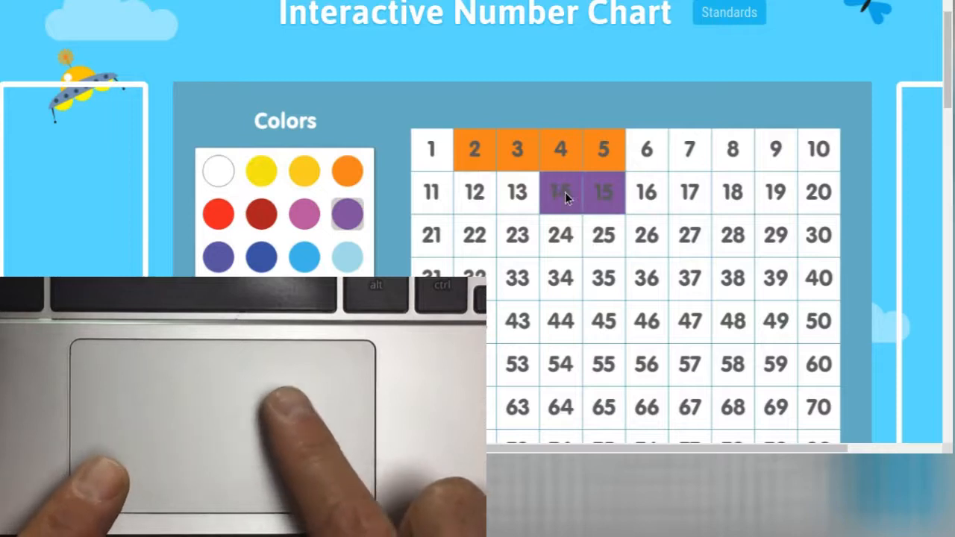
# Colour the remaining squares purple so 13, 14 and 15 are filled
pyautogui.click(516, 191)
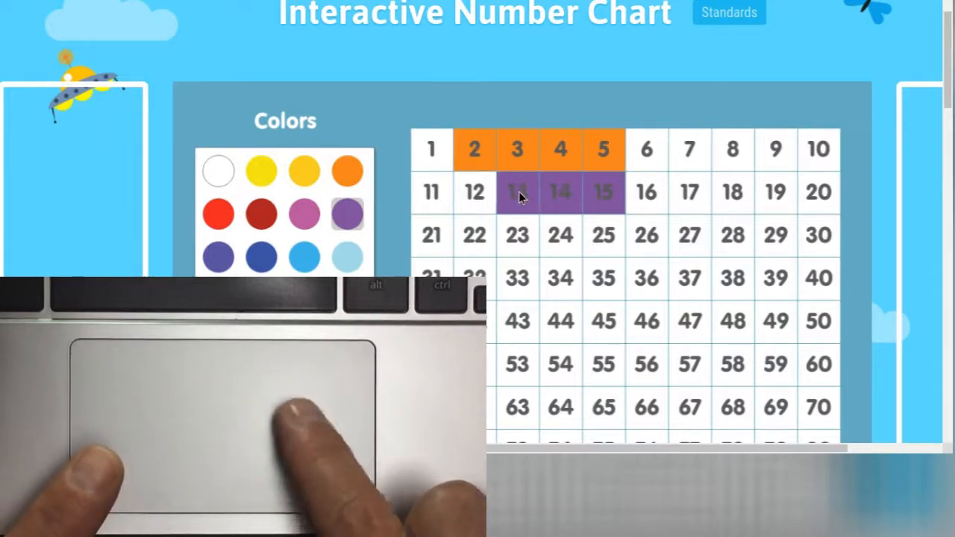
pyautogui.click(475, 192)
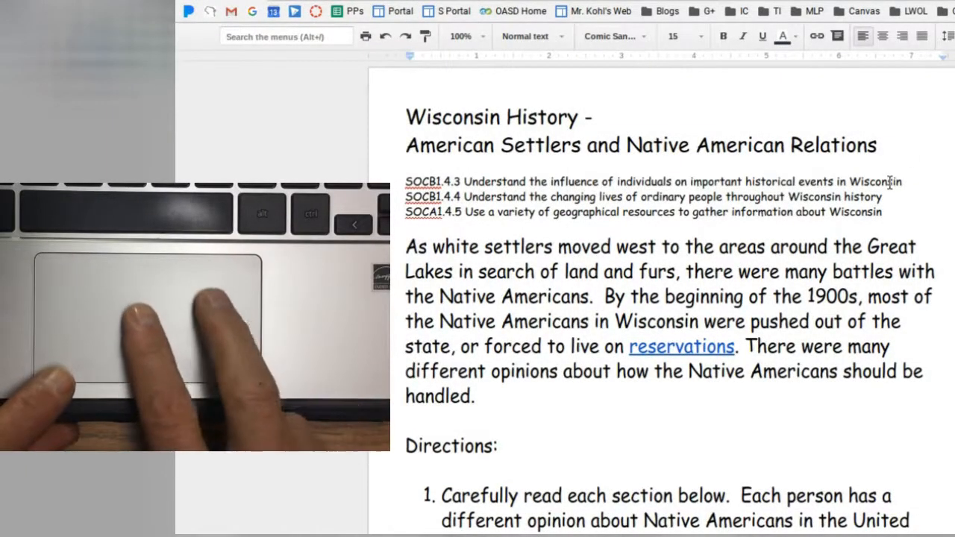
# Scroll the Wisconsin History document past the Directions to the Black Hawk and Seminole Wars reading
pyautogui.scroll(-3)
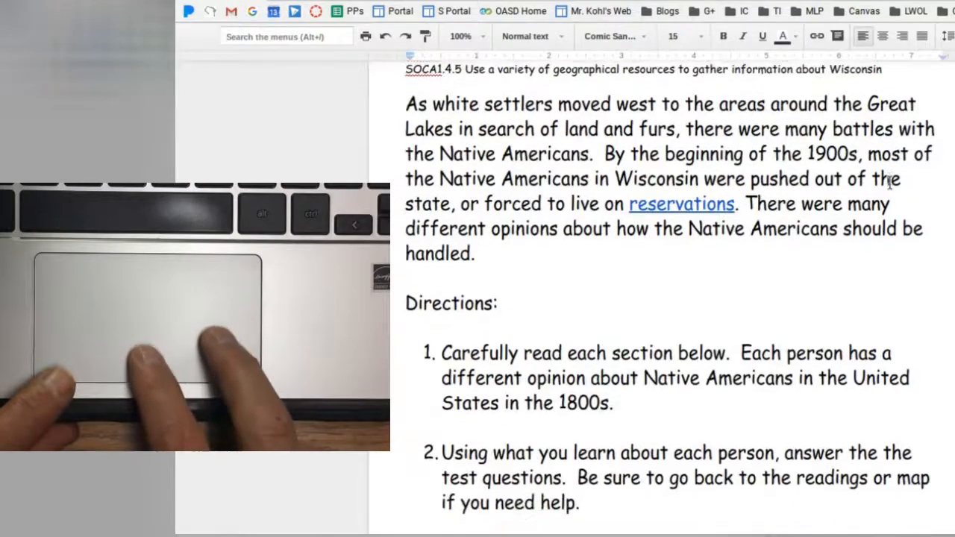
pyautogui.scroll(-3)
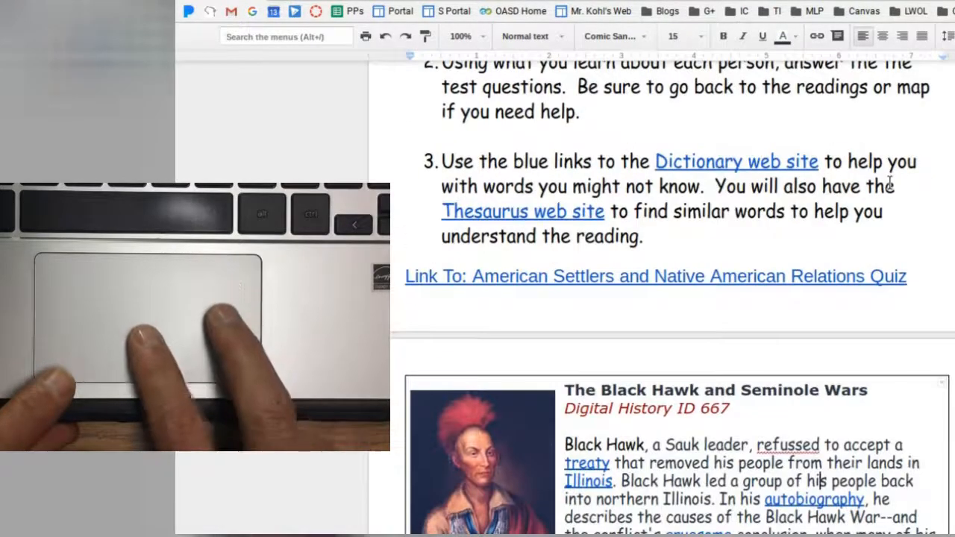
pyautogui.scroll(-3)
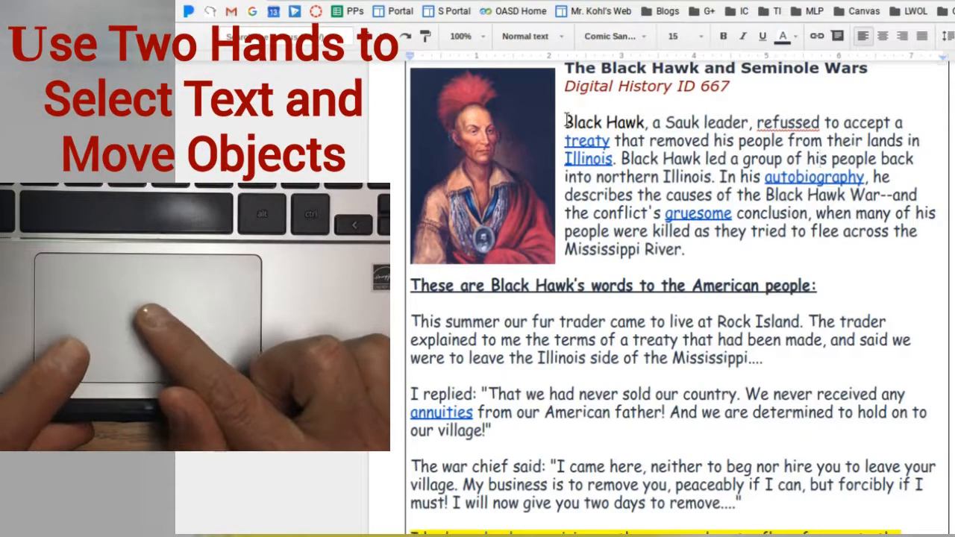
# Select the words Black Hawk, extend the selection, then select the whole heading line
pyautogui.doubleClick(590, 123)
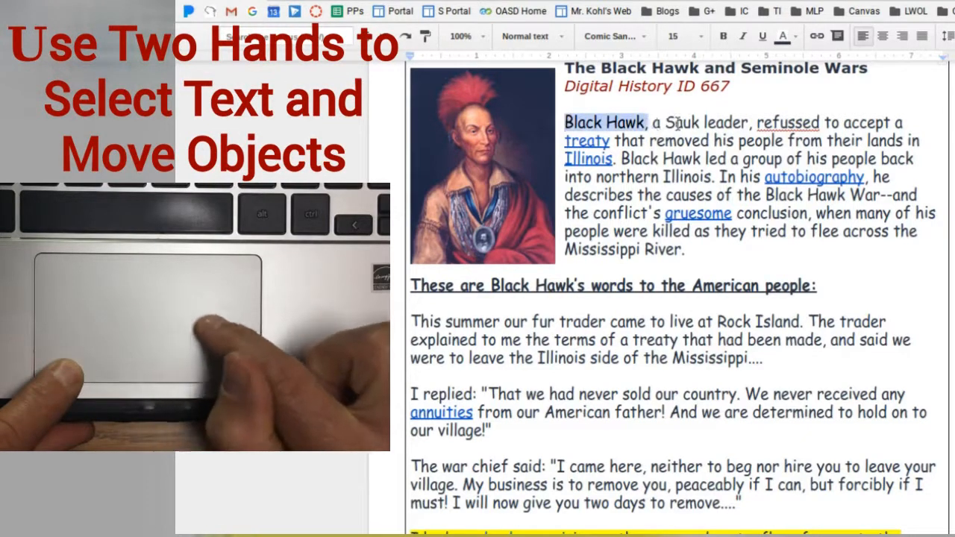
pyautogui.moveTo(564, 123); pyautogui.dragTo(862, 176)
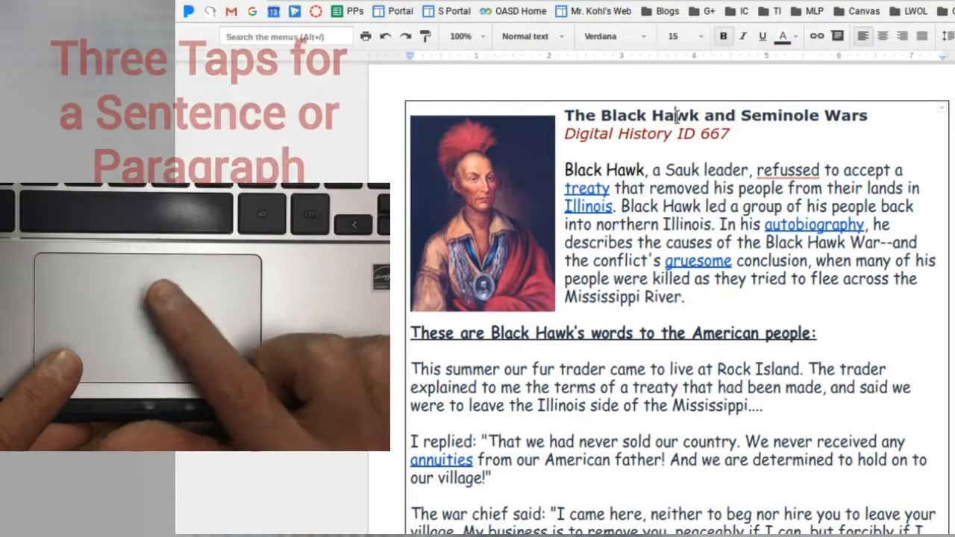
pyautogui.tripleClick(714, 115)
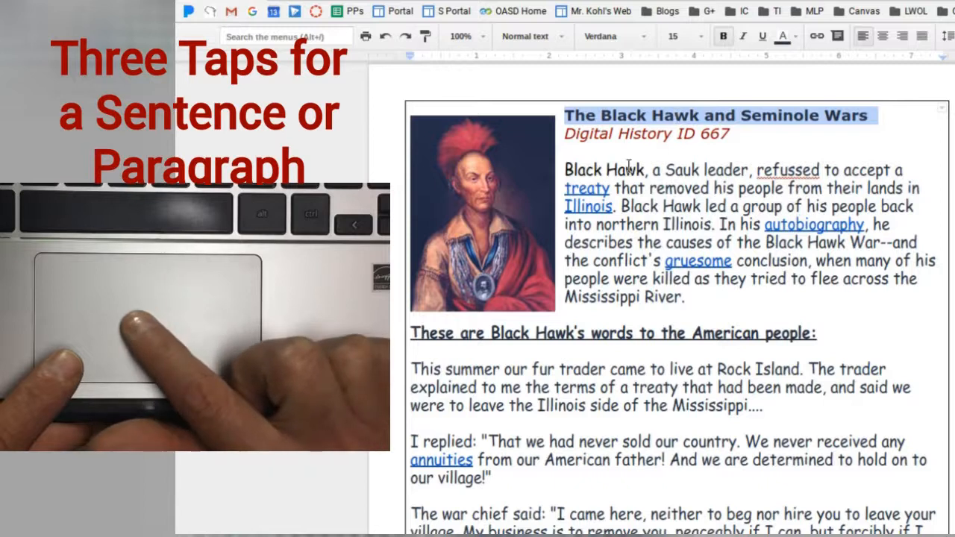
# Select the word Hawk, then the entire first paragraph describing the Sauk leader
pyautogui.doubleClick(626, 170)
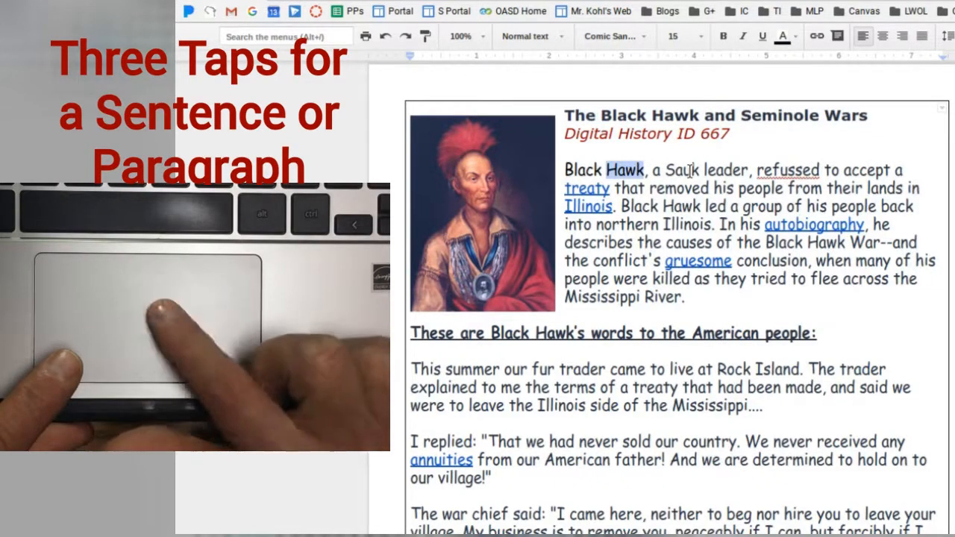
pyautogui.tripleClick(746, 233)
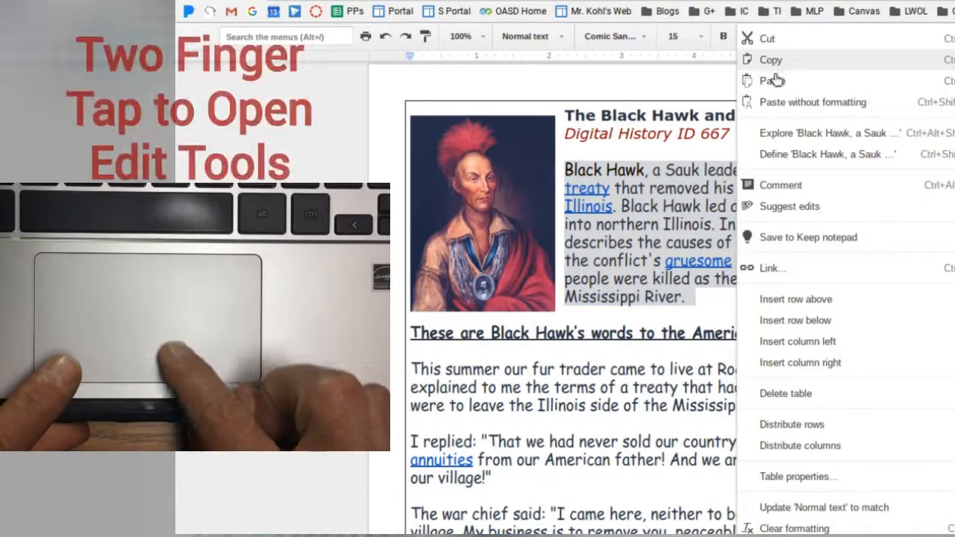
pyautogui.moveTo(790, 240)
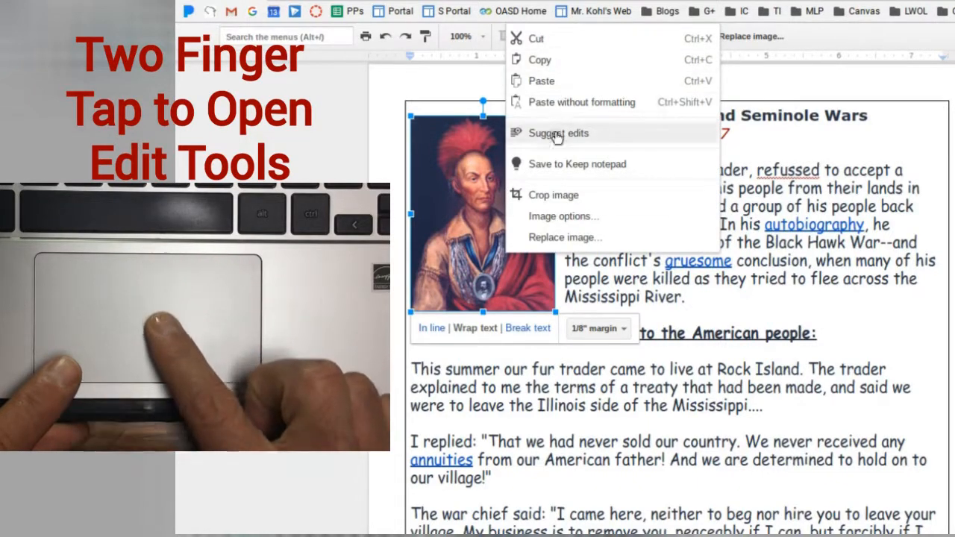
pyautogui.moveTo(862, 156)
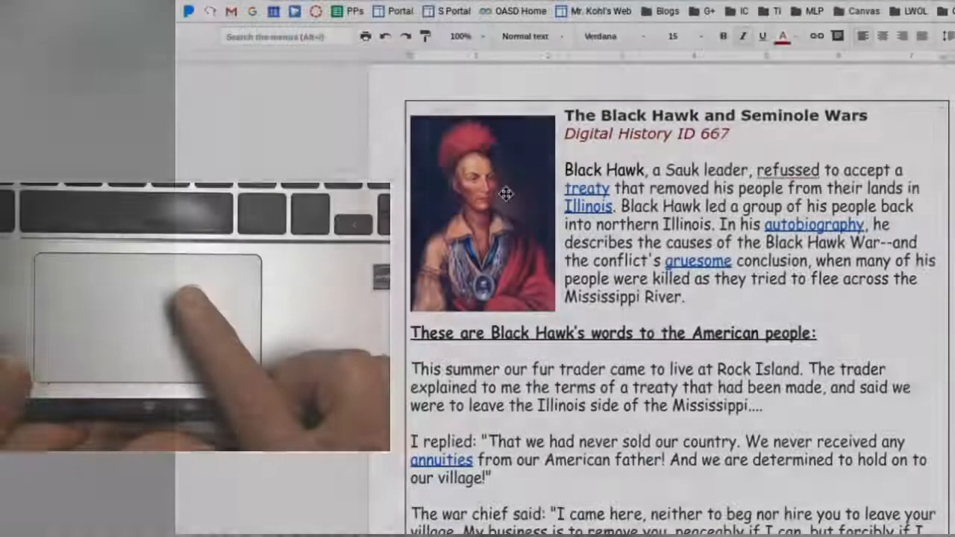
# Select the Black Hawk portrait and drag it to the right of the opening paragraph
pyautogui.click(482, 212)
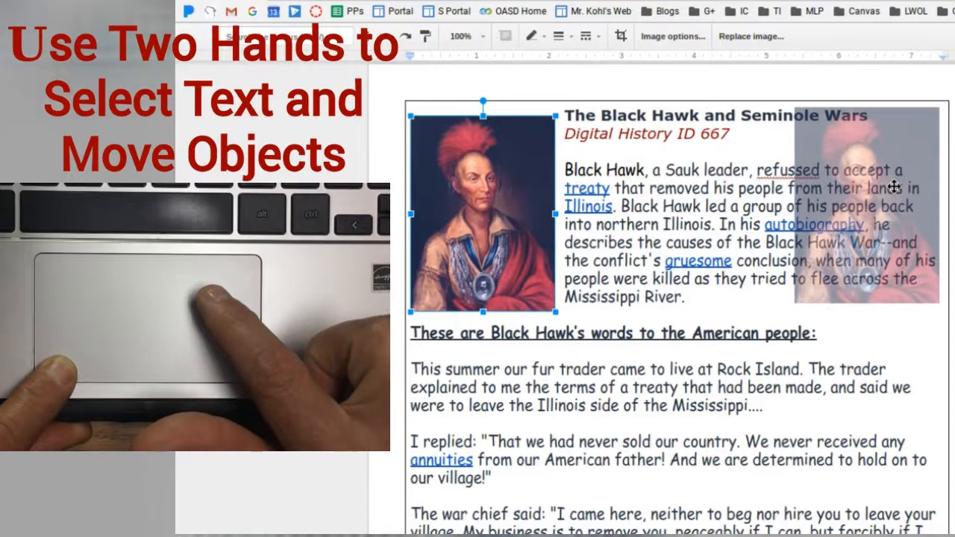
pyautogui.moveTo(480, 214); pyautogui.dragTo(866, 209)
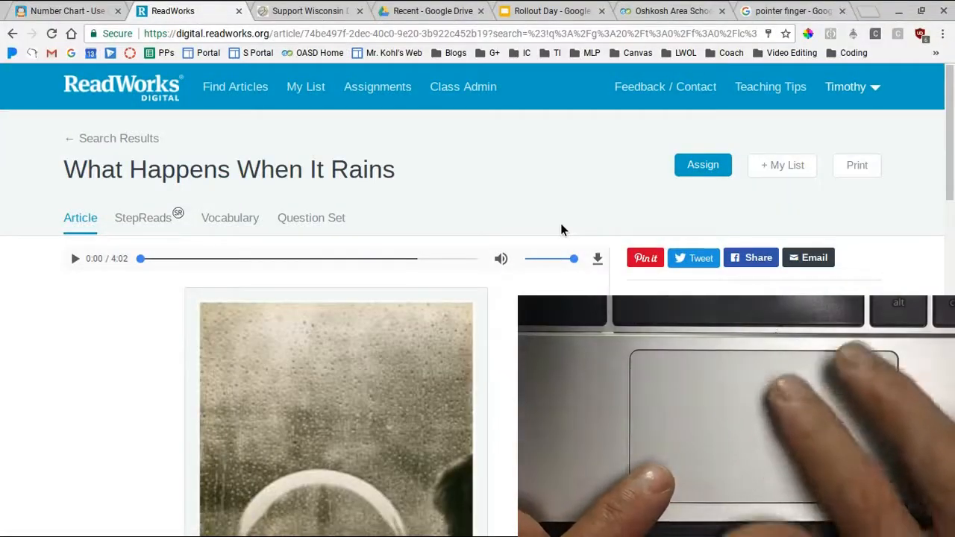
# Highlight the sentence "If you're in the city, look for a flower-bed along the sidewalk" in the rain article
pyautogui.scroll(-3)
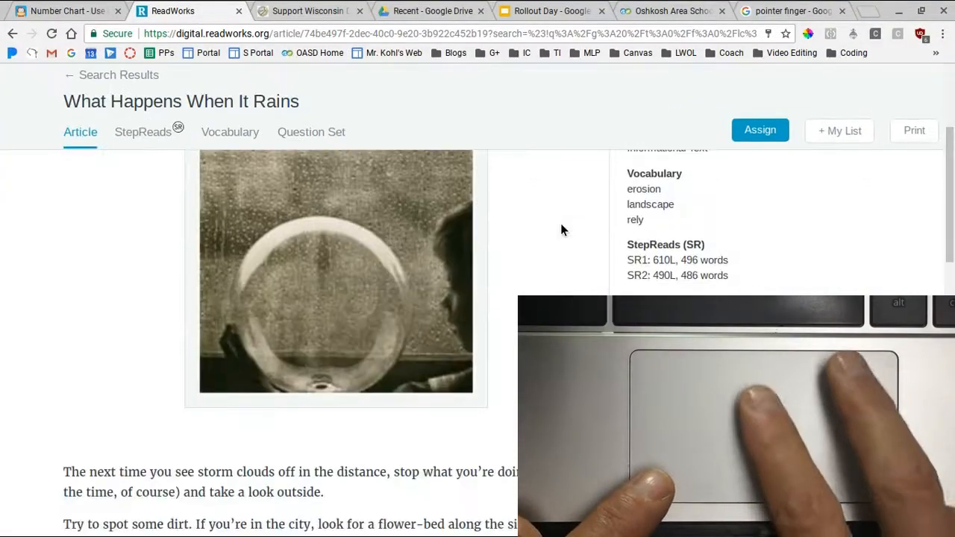
pyautogui.scroll(-3)
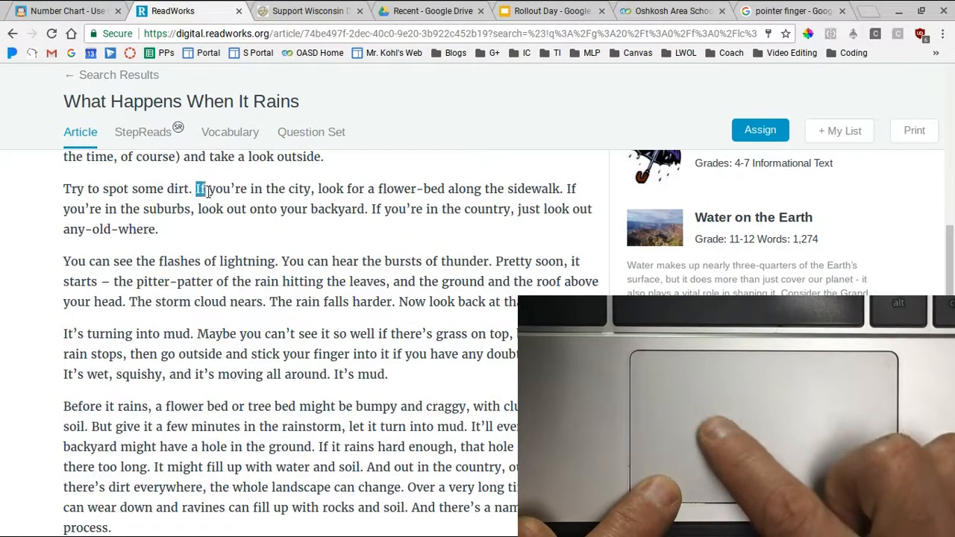
pyautogui.moveTo(196, 187); pyautogui.dragTo(462, 188)
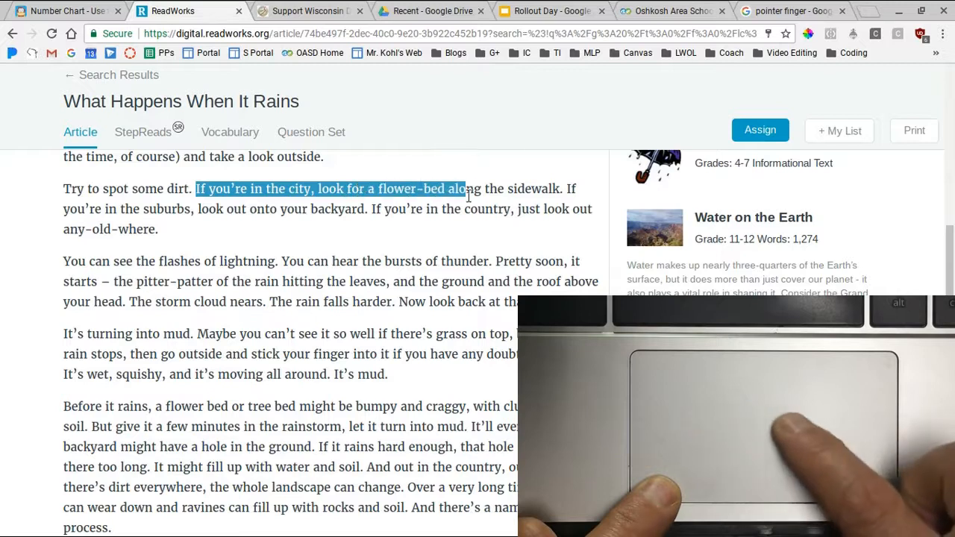
pyautogui.moveTo(462, 188); pyautogui.dragTo(564, 188)
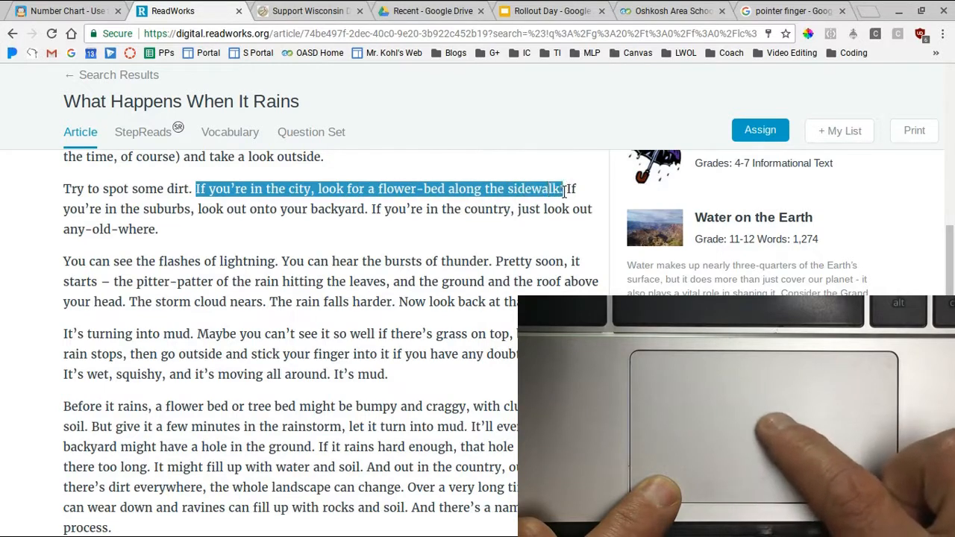